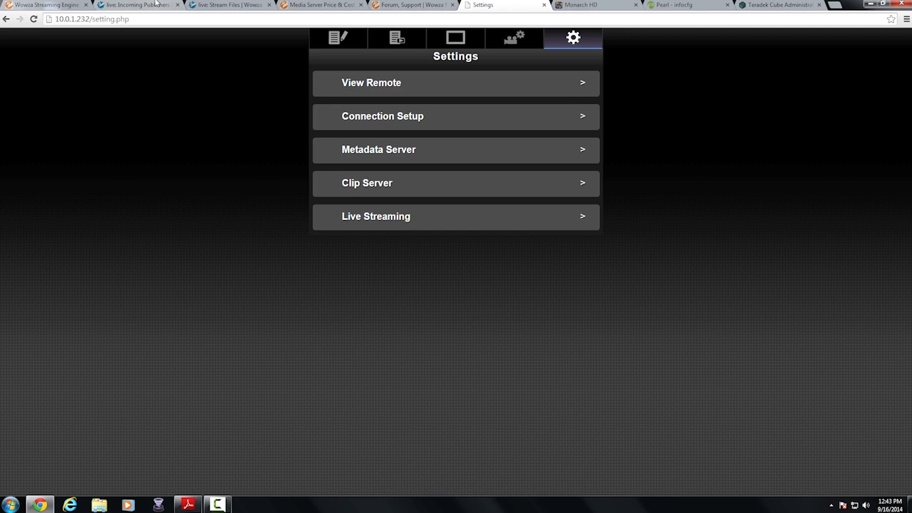
Return from the JVC camcorder settings to the Wowza JVC incoming publisher form for stream jvc2.
click(136, 6)
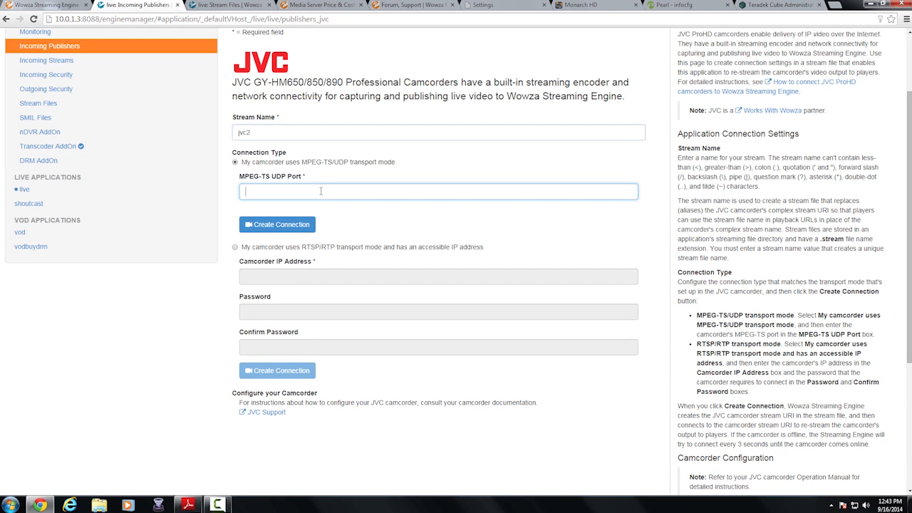